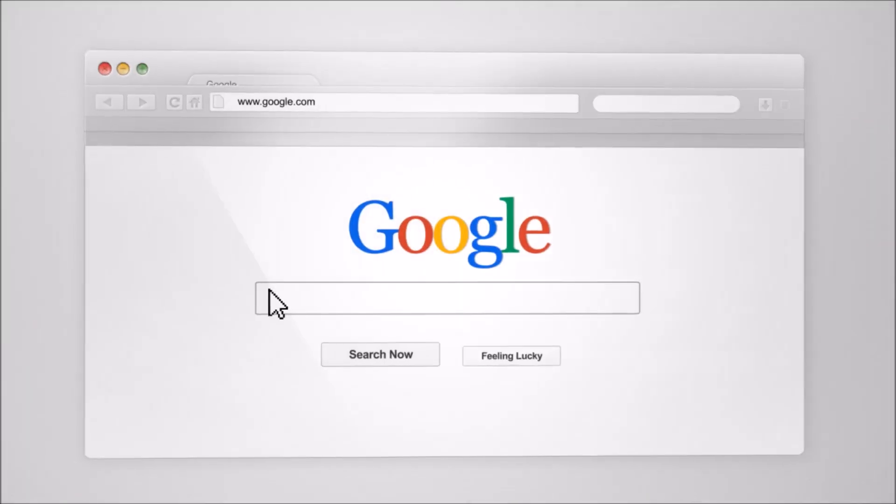
Search Google for RecruitingTools.com "Top Reviews" (Tools OR Technology) "Industry Leading" Tutorials
text(RecruitingTools.com "Top Reviews" (Tools OR Technology) "Industry Leading" Tutorials)
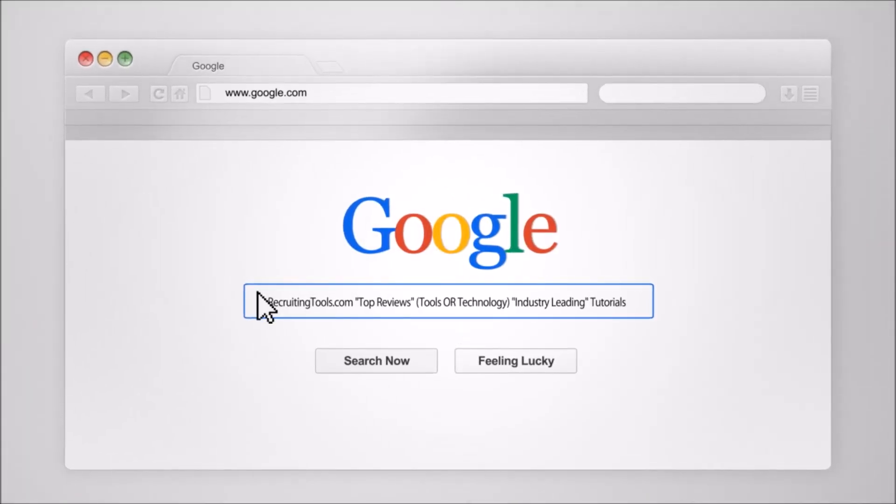
click(377, 362)
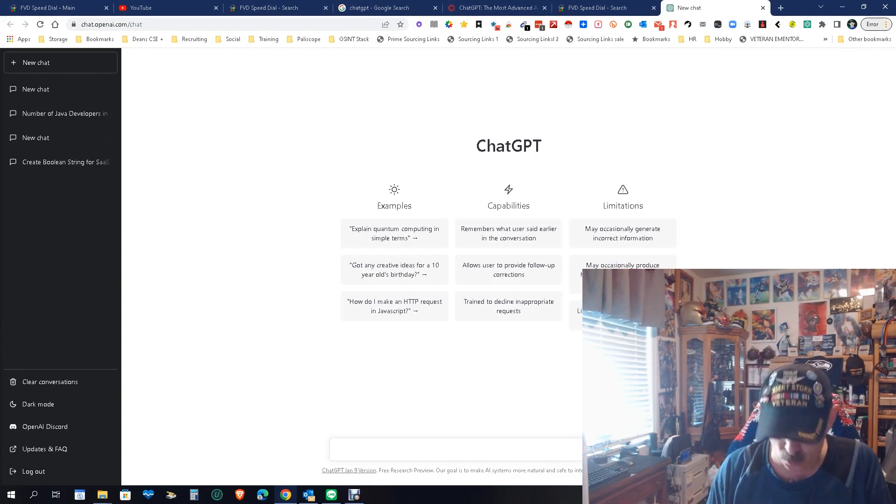
Ask ChatGPT to 'create a boolean string to xray into linkedin for java developer'
text(create a)
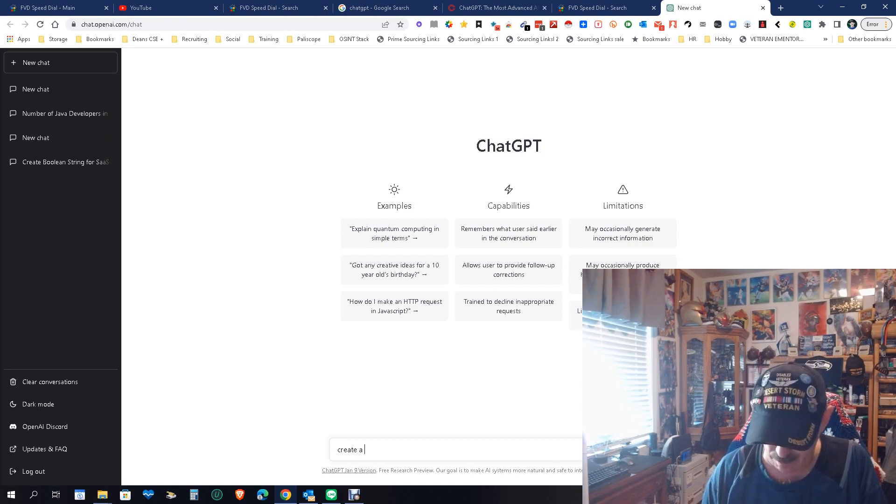
text(boolean)
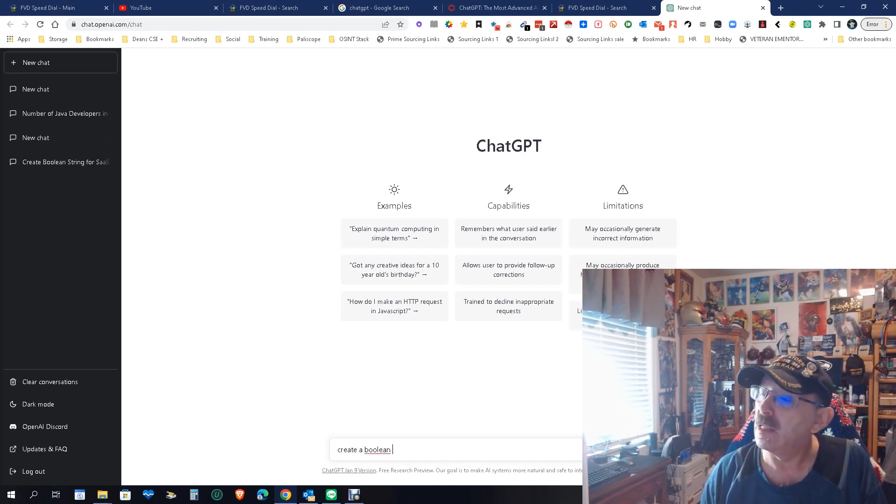
text(string)
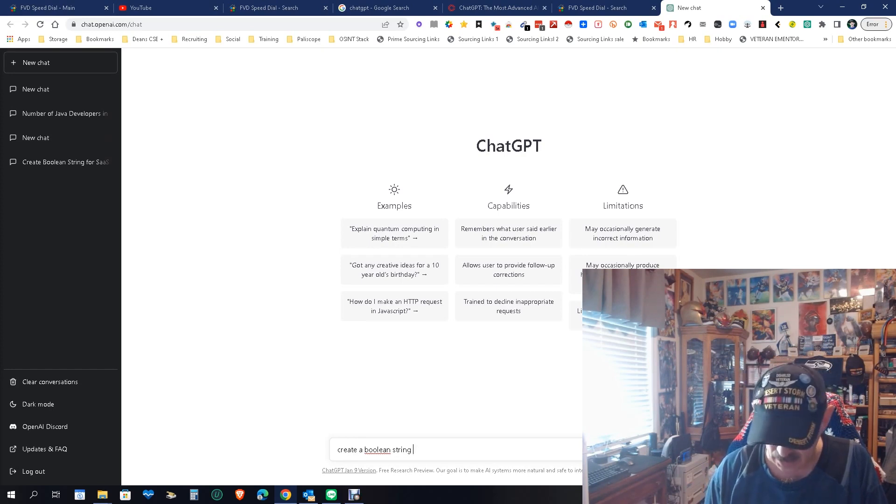
text(to)
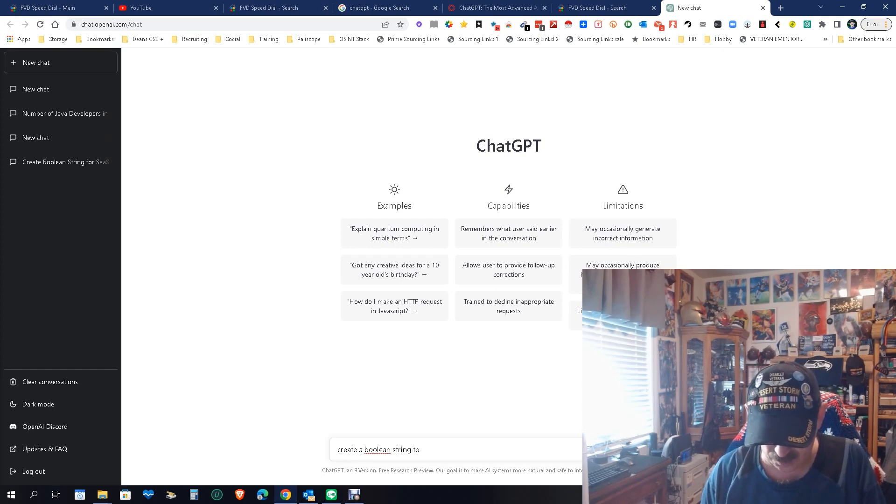
text(xray into)
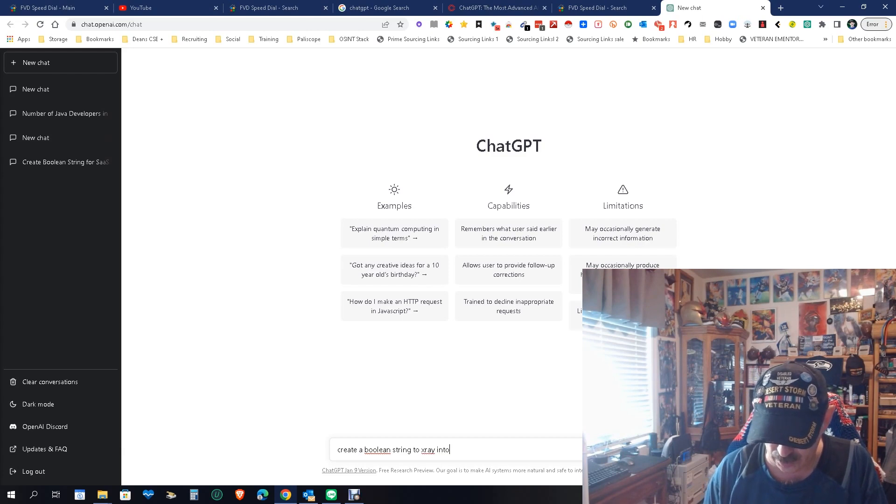
text(linkedin for)
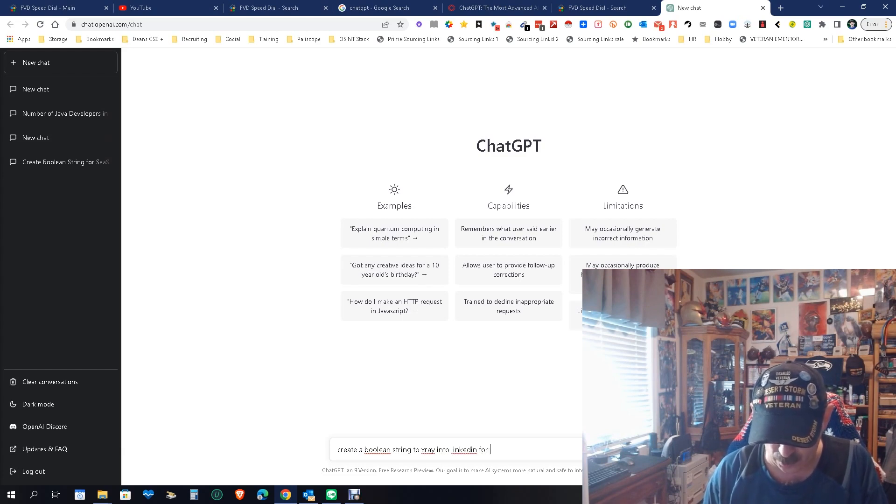
text(java developer)
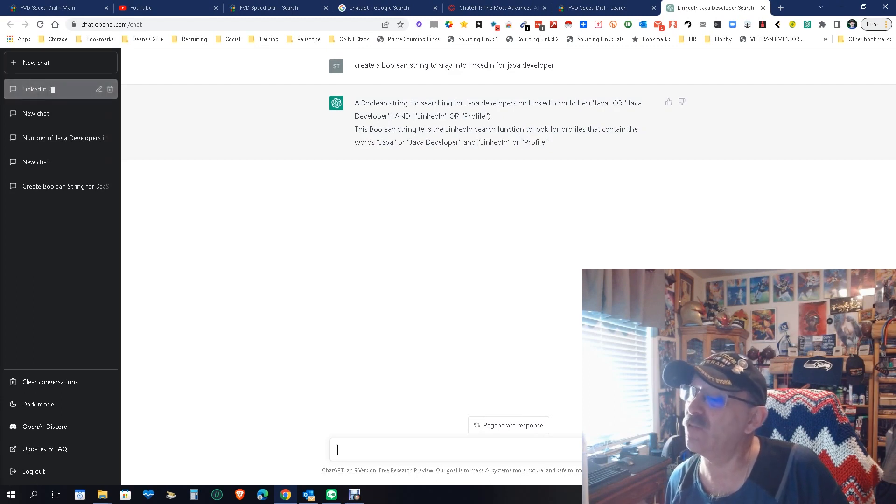
Ask 'create a boolean string to site search into linkedin for java developer' and send it
text(create a boolean string to site serach into linkedi)
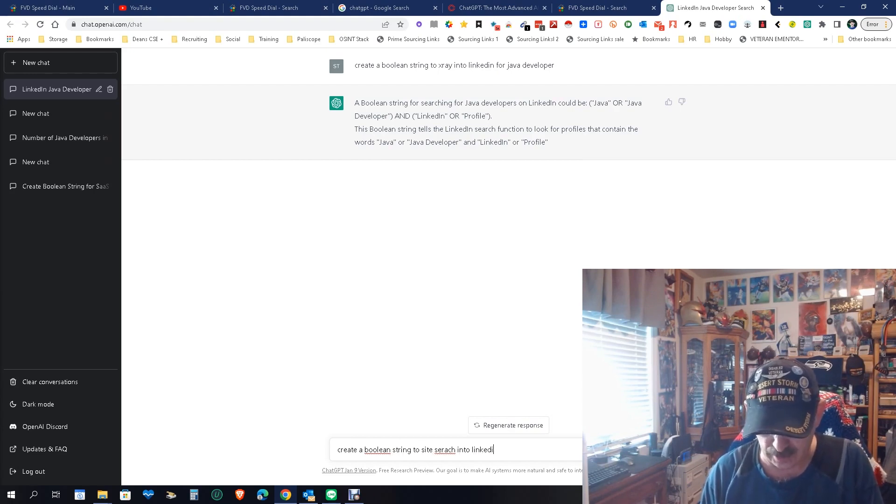
text(for jav a)
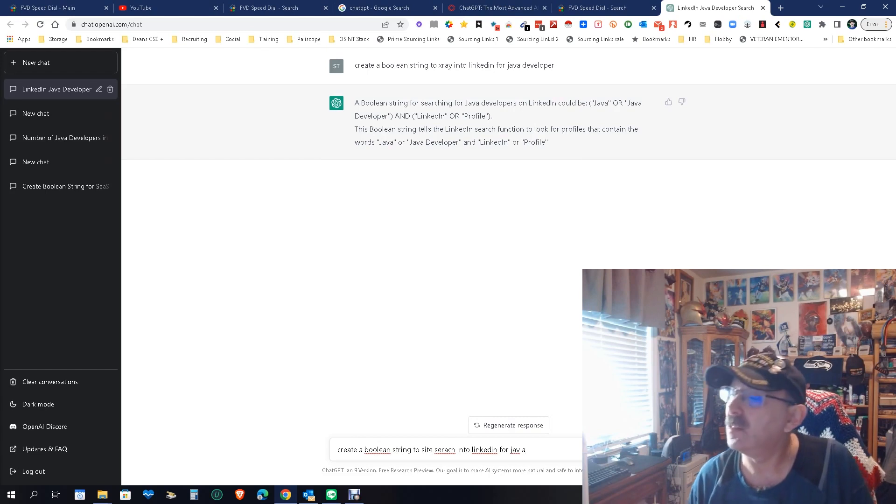
text(java developer)
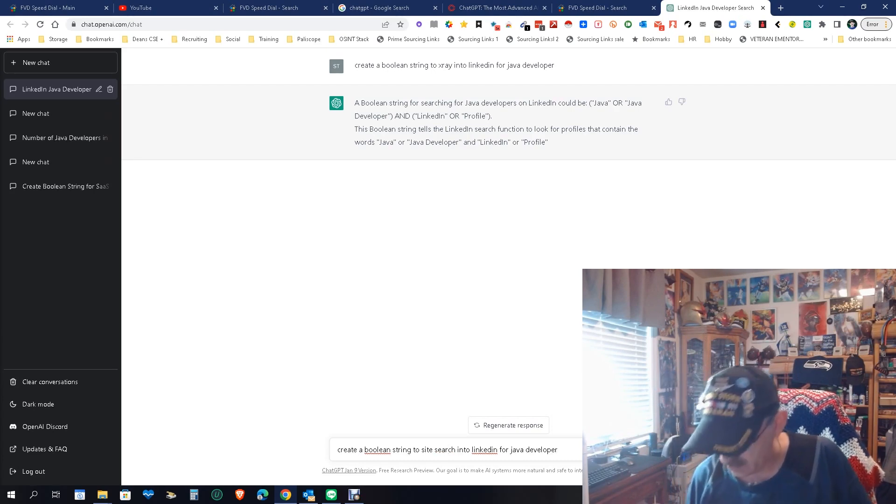
key(Enter)
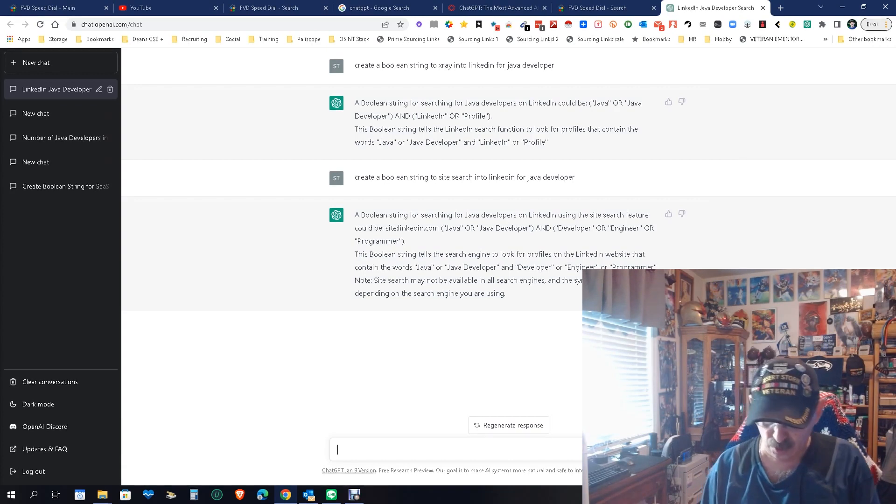
Ask to 'list all SaaS companies in the US', then draft 'List all airlines' next
text(lis tall com)
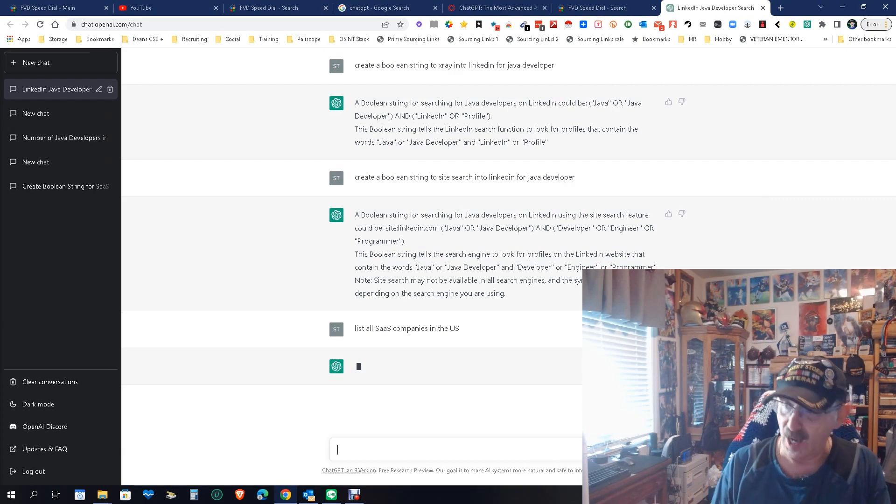
text(List)
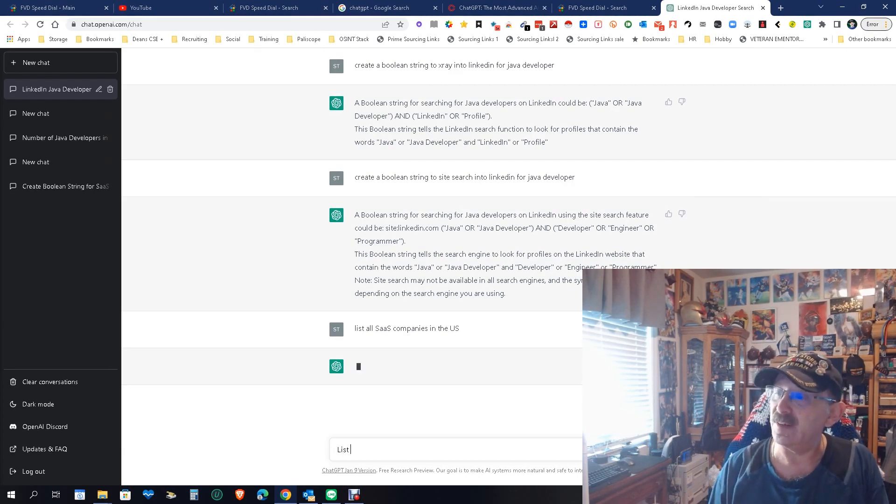
text(all airlines)
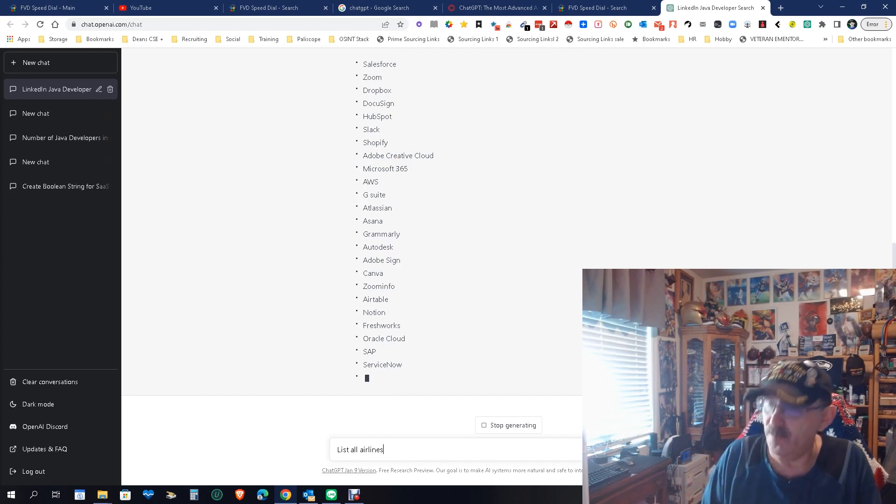
Replace the airlines draft with 'create boolean or string of SaaS companies in Washington state' and send it
key(Enter)
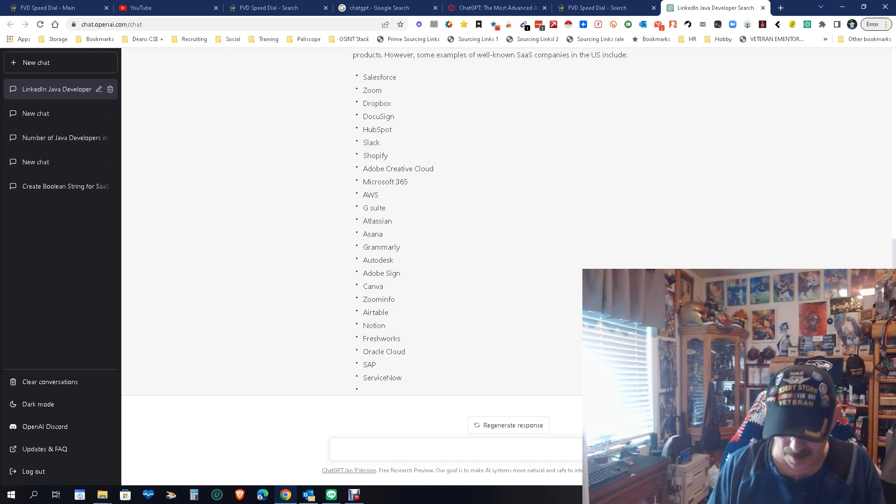
text(create boo)
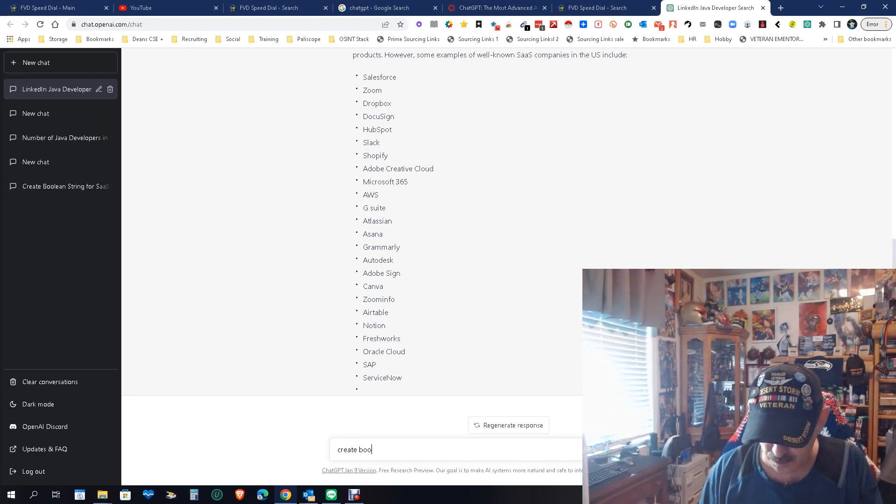
text(lea)
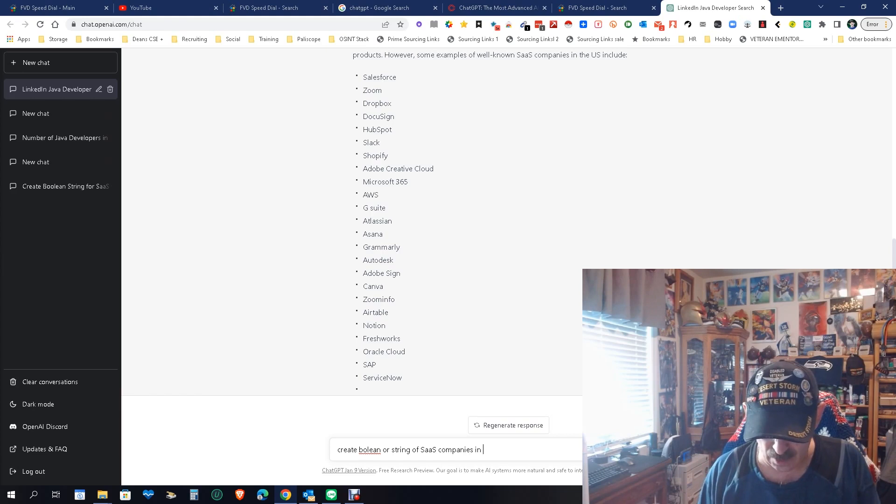
text(Washington state)
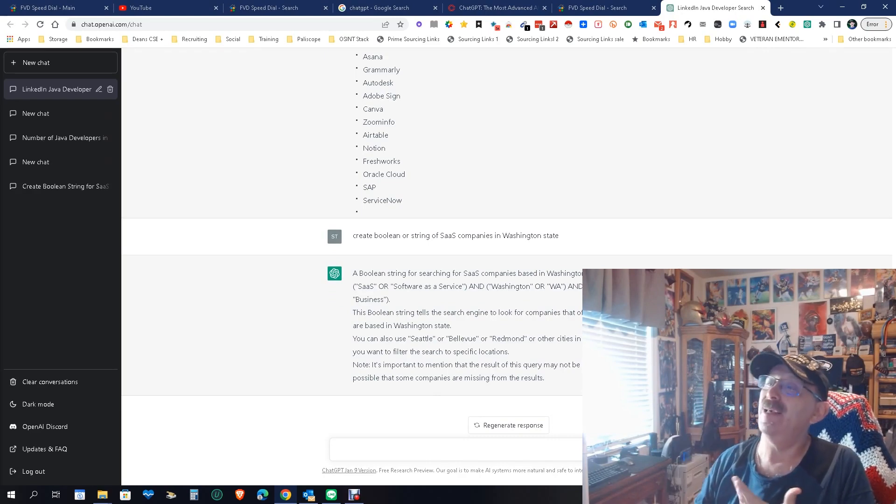
scroll(up, 3)
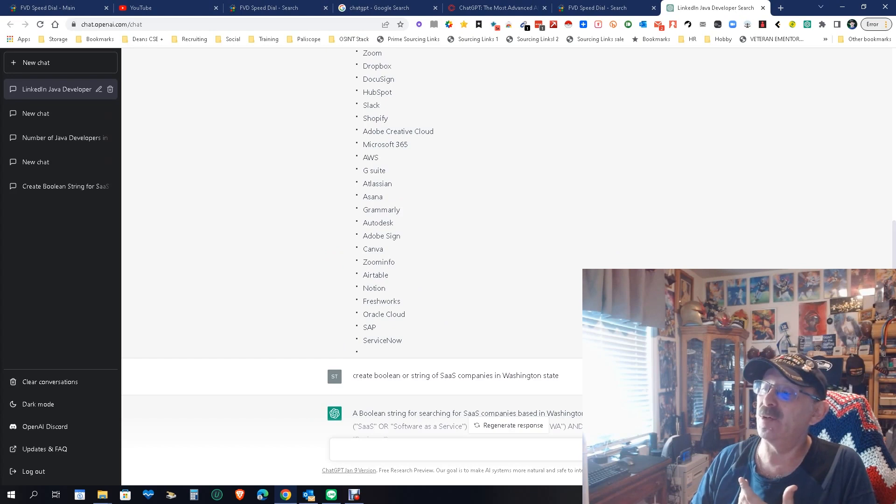
drag(381, 209, 382, 339)
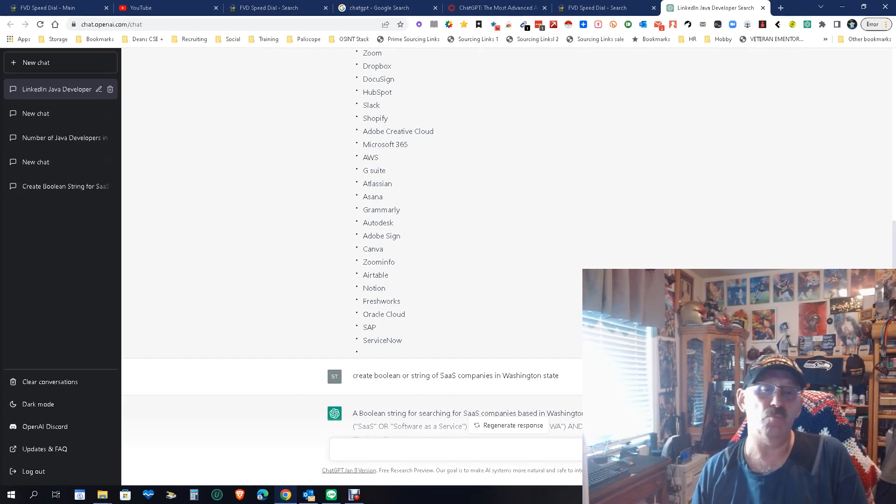
scroll(down, 3)
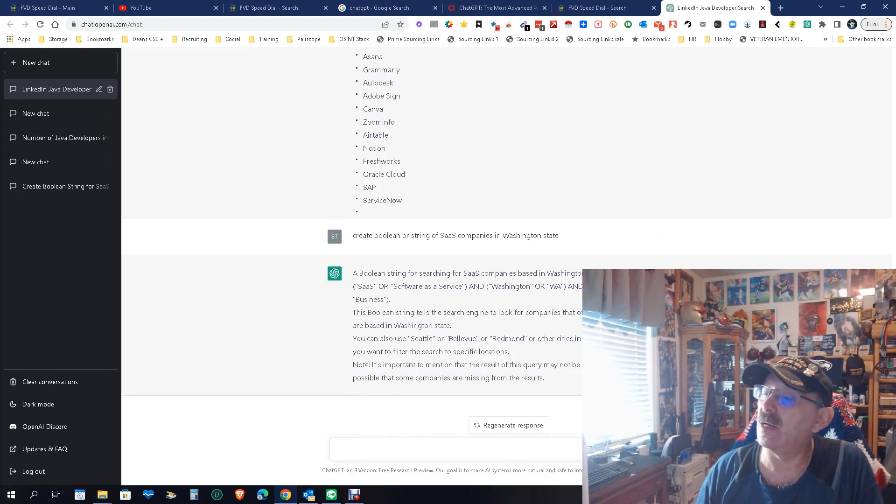